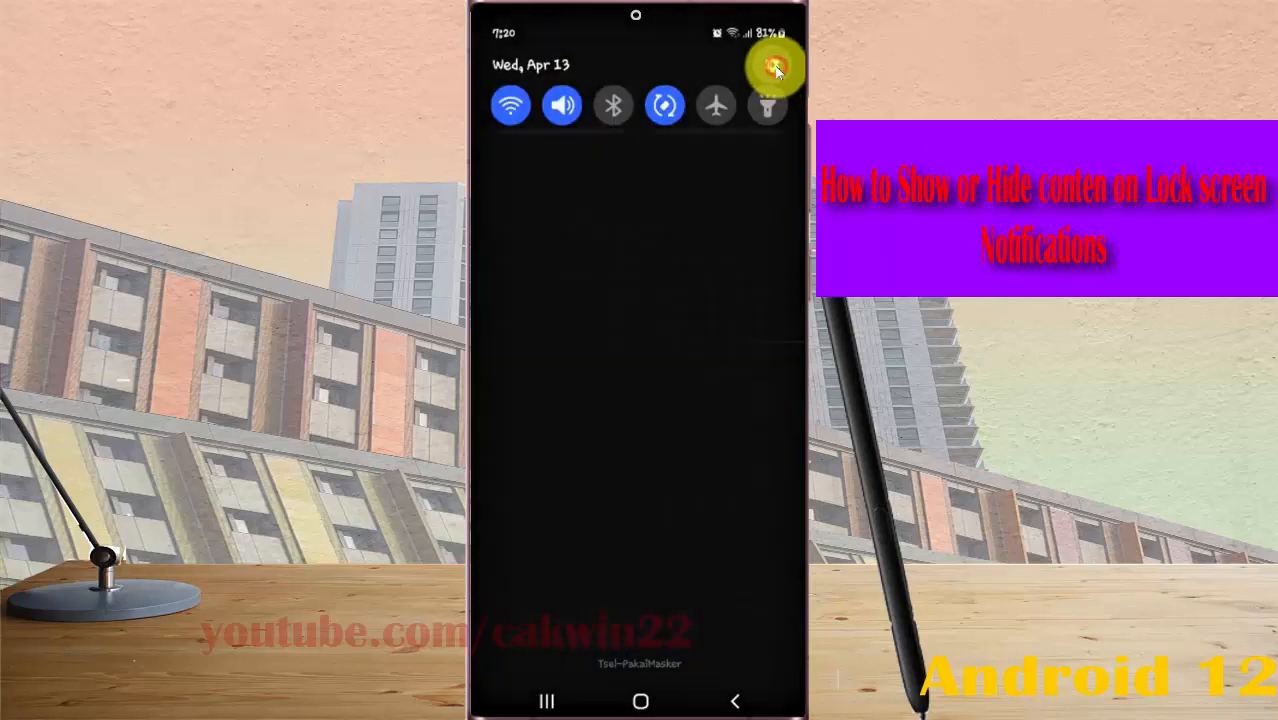
Step: Enter Settings from the quick panel and reach the Lock screen page
left_click(768, 68)
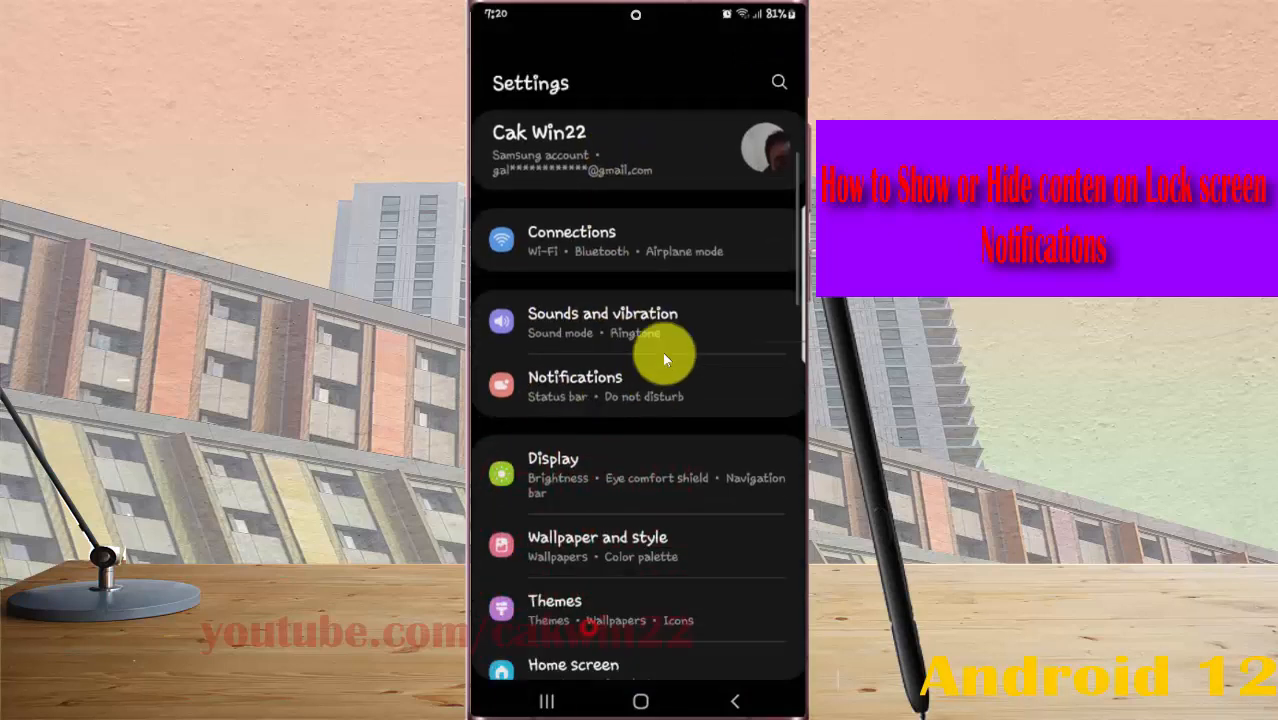
scroll("down", 3)
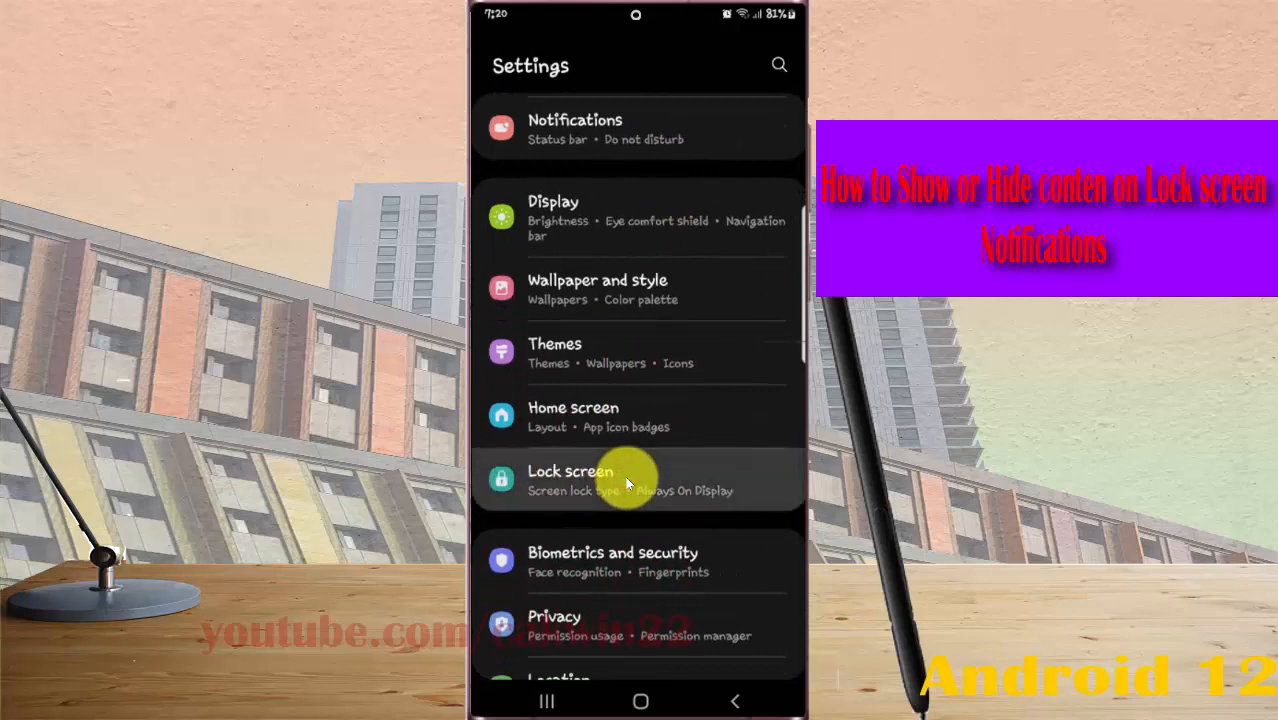
left_click(570, 480)
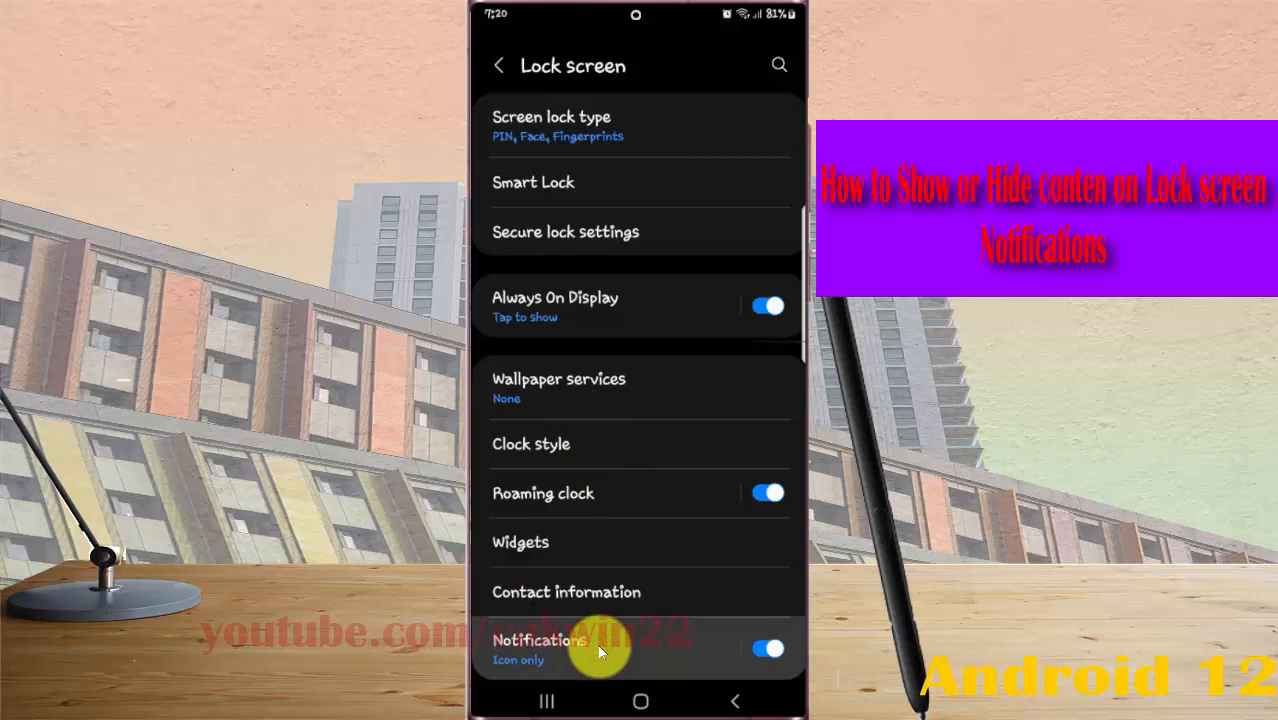
Step: Enter the lock screen Notifications page and switch Hide content on and off
left_click(540, 644)
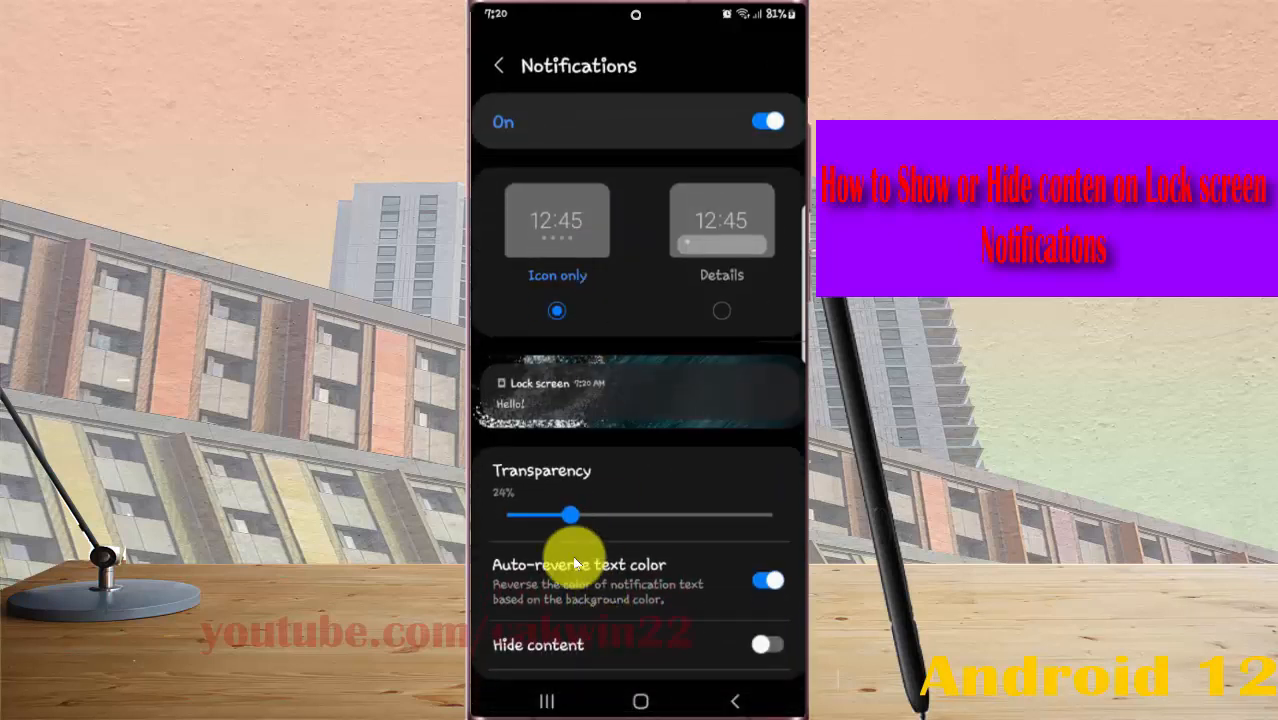
scroll("down", 3)
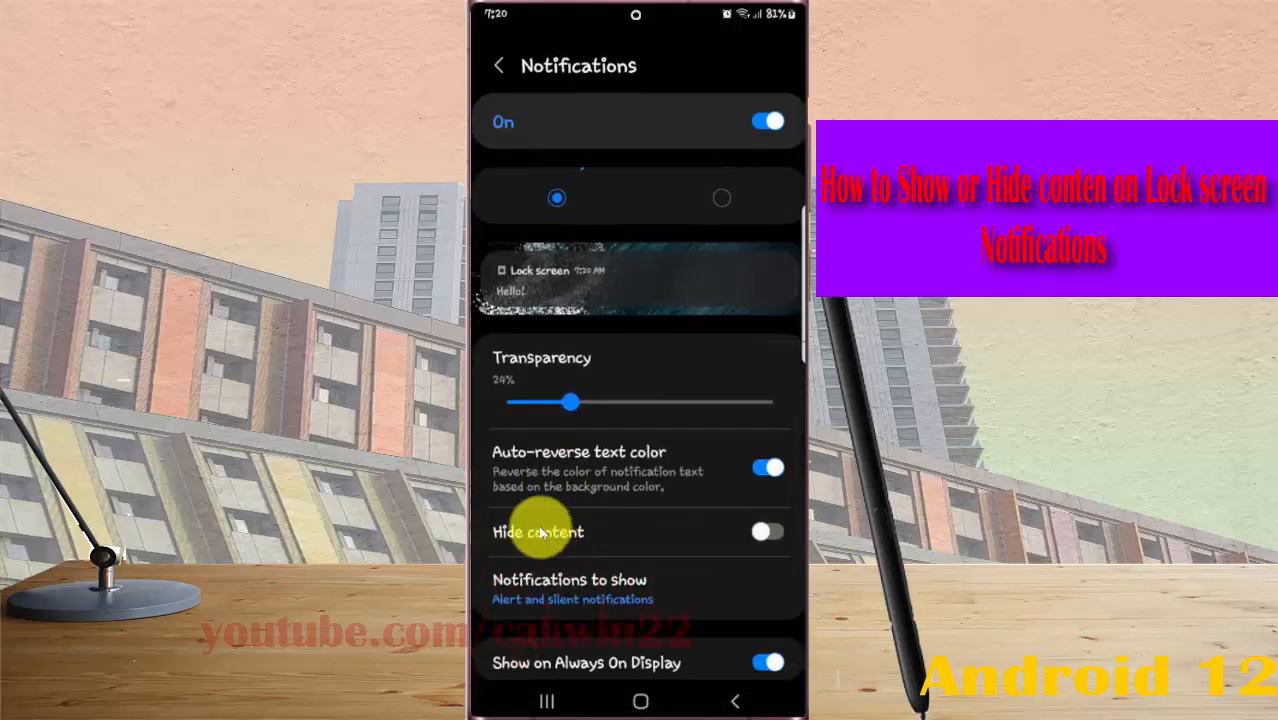
left_click(768, 532)
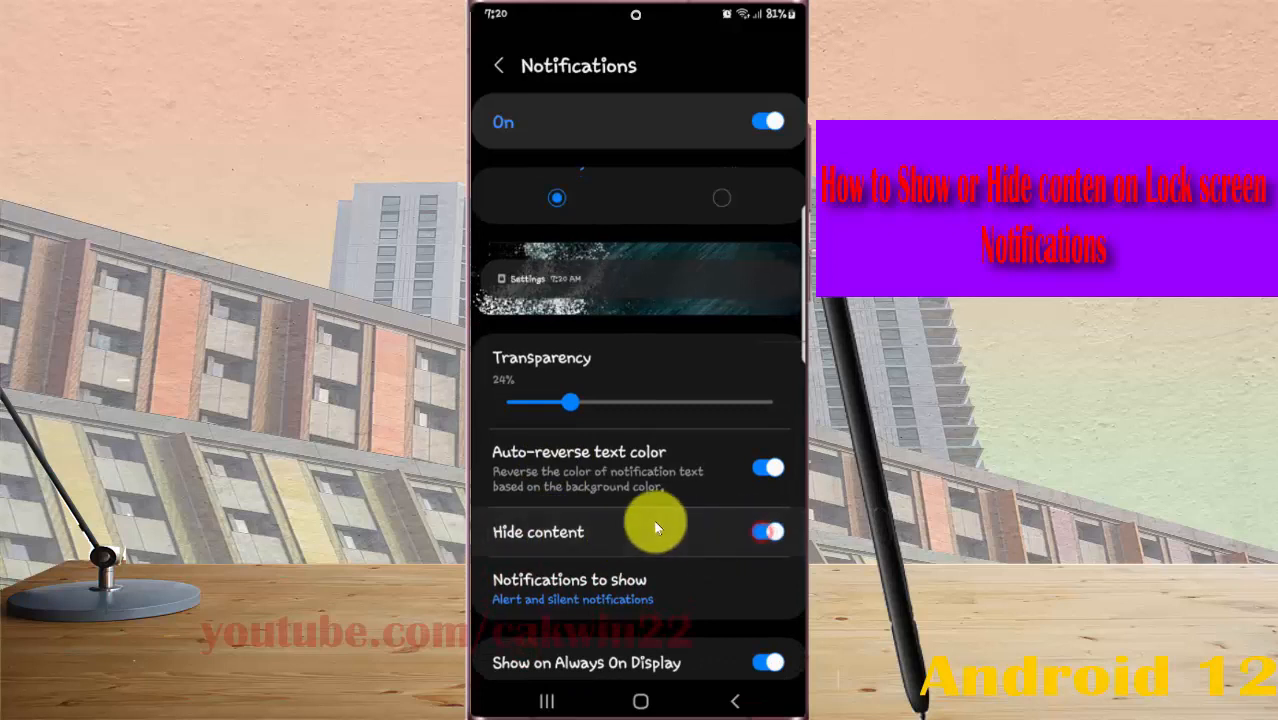
left_click(768, 532)
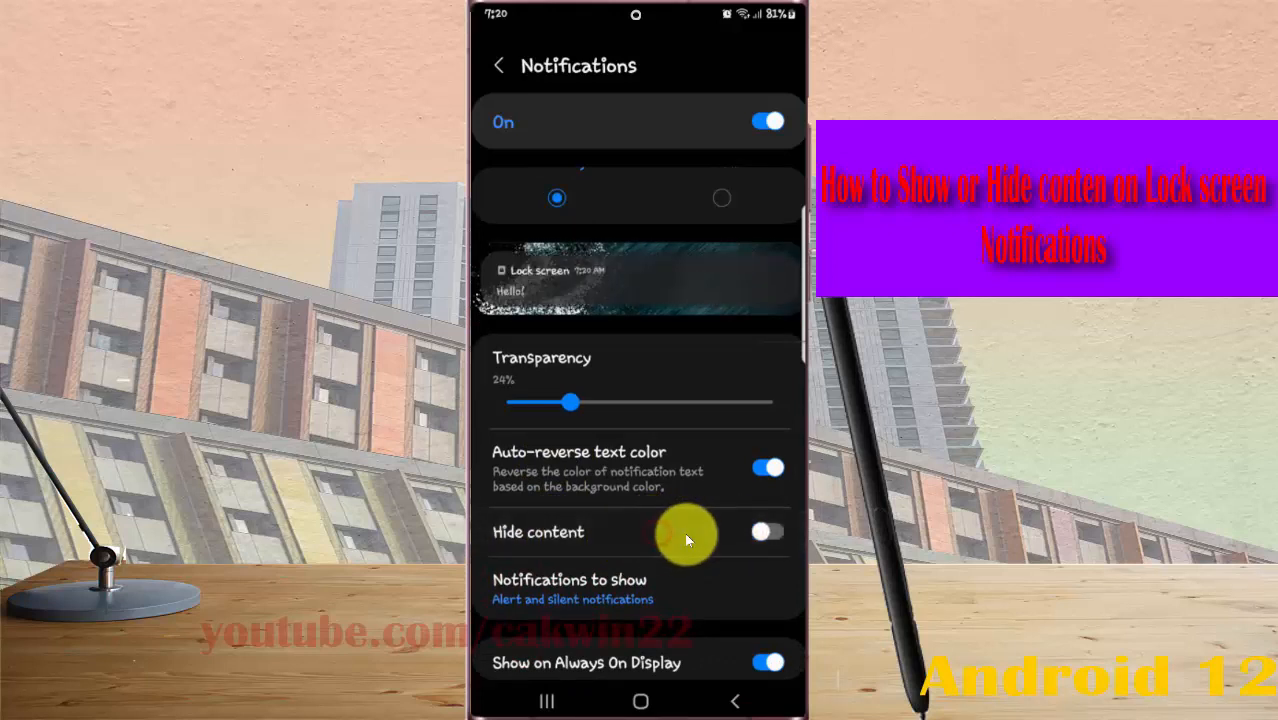
left_click(768, 532)
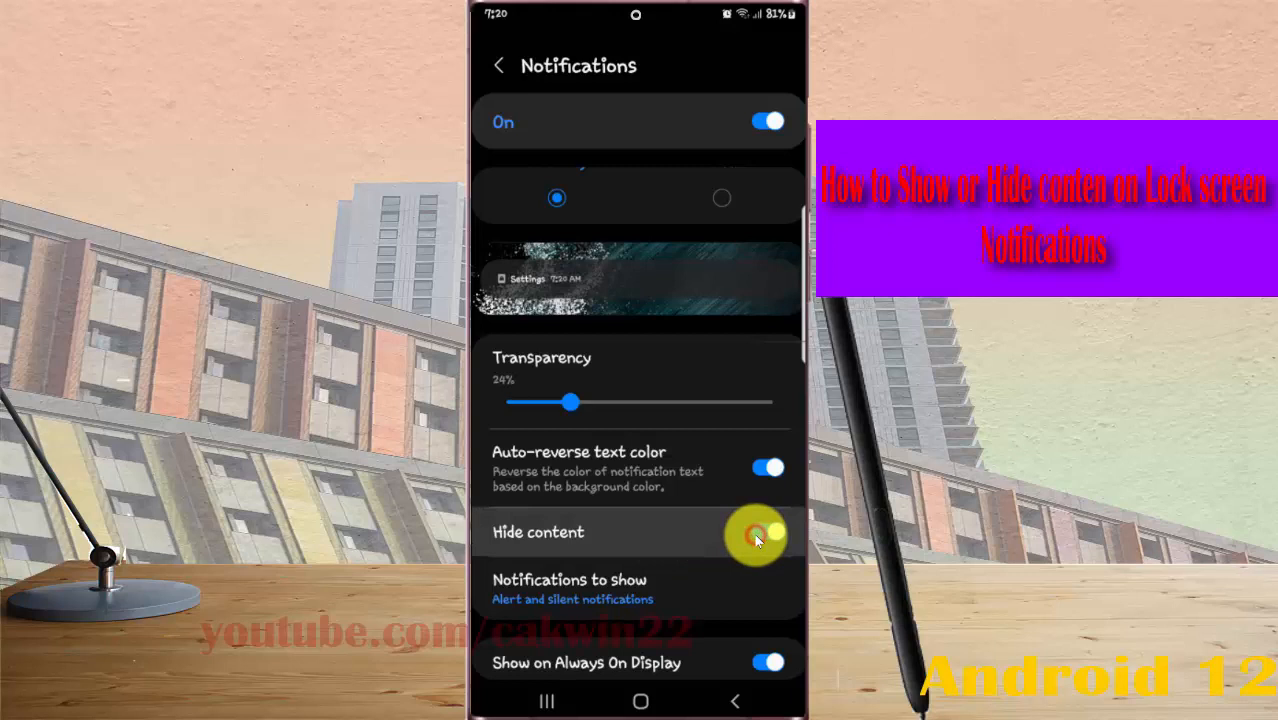
left_click(768, 532)
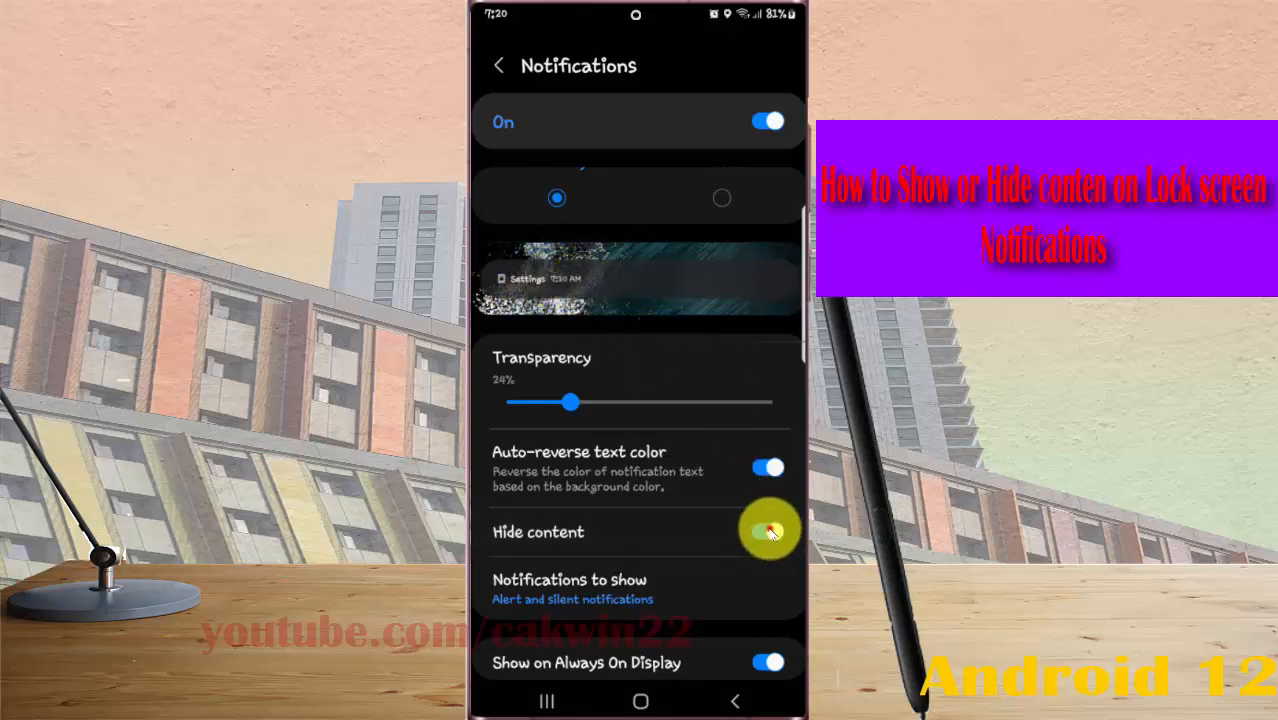
Step: Toggle Hide content a few more times, leaving notification content shown
left_click(768, 532)
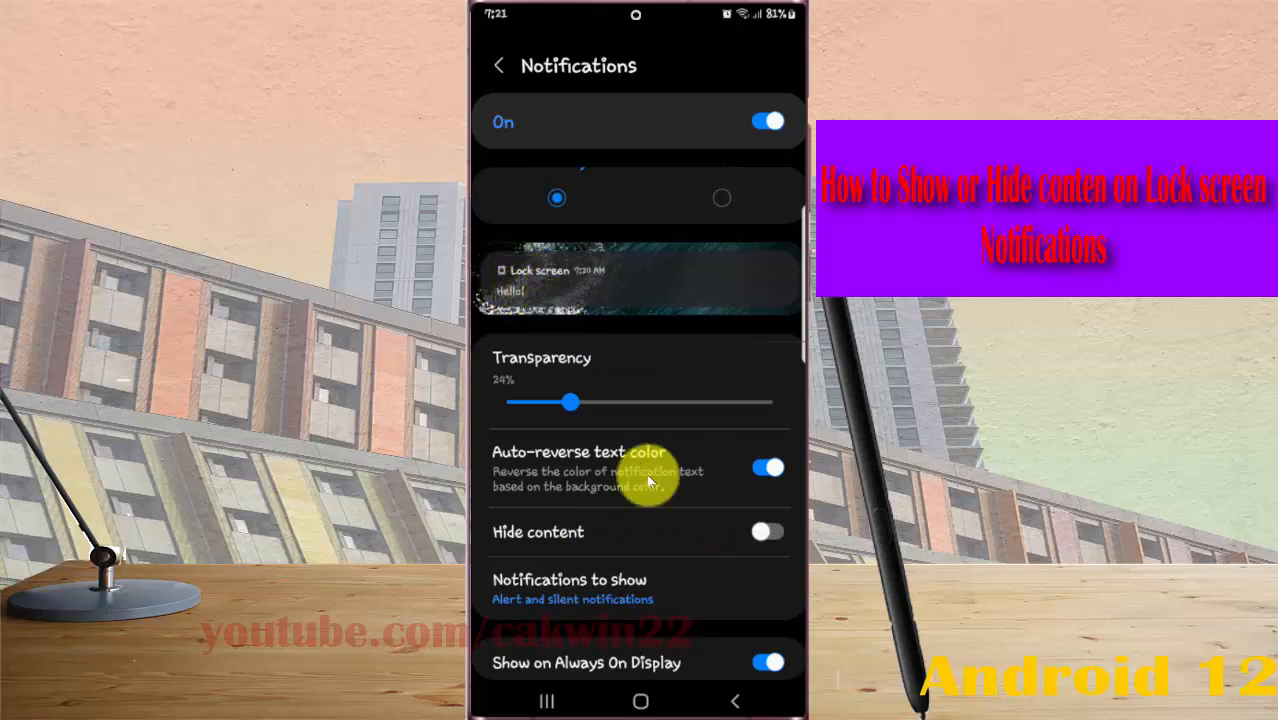
left_click(768, 532)
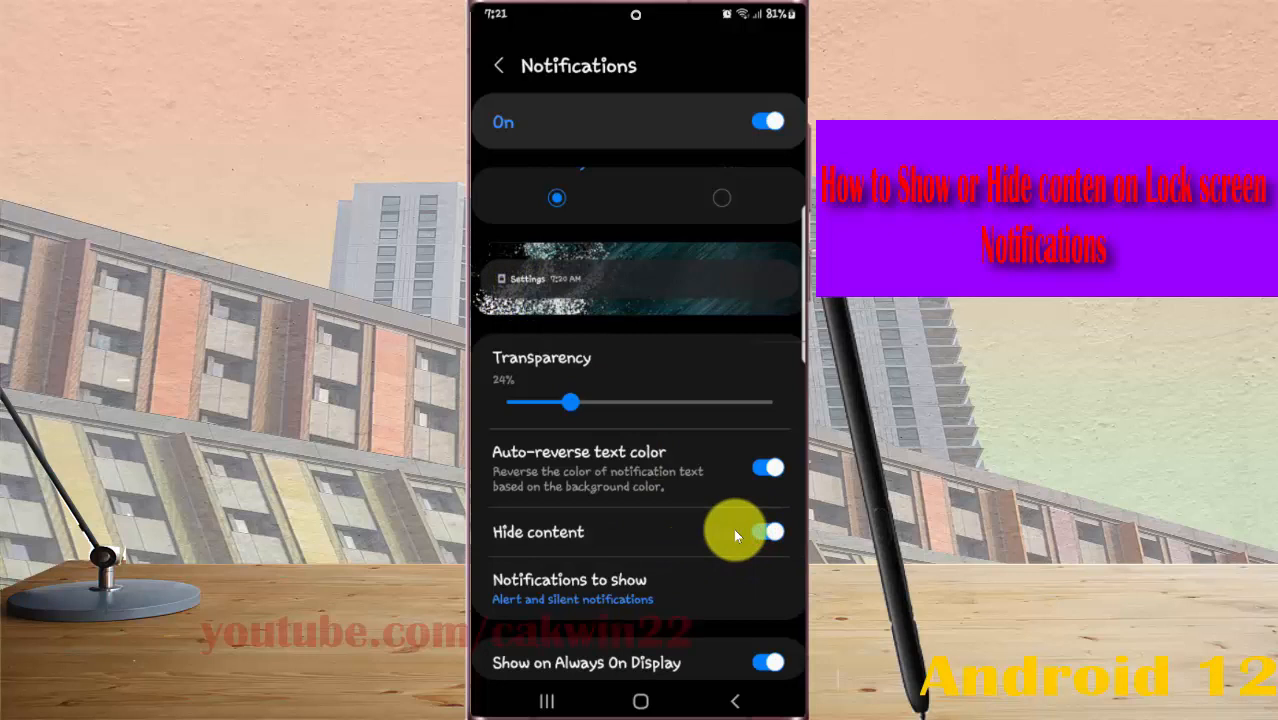
left_click(768, 532)
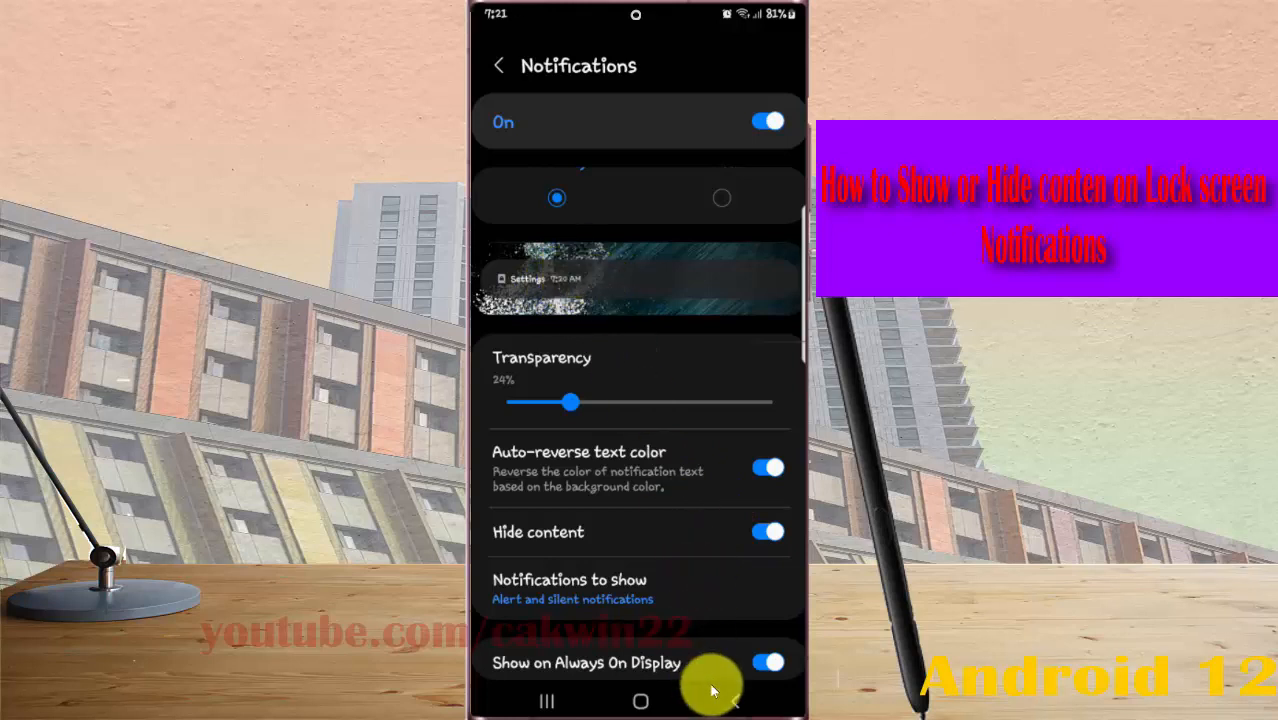
left_click(768, 532)
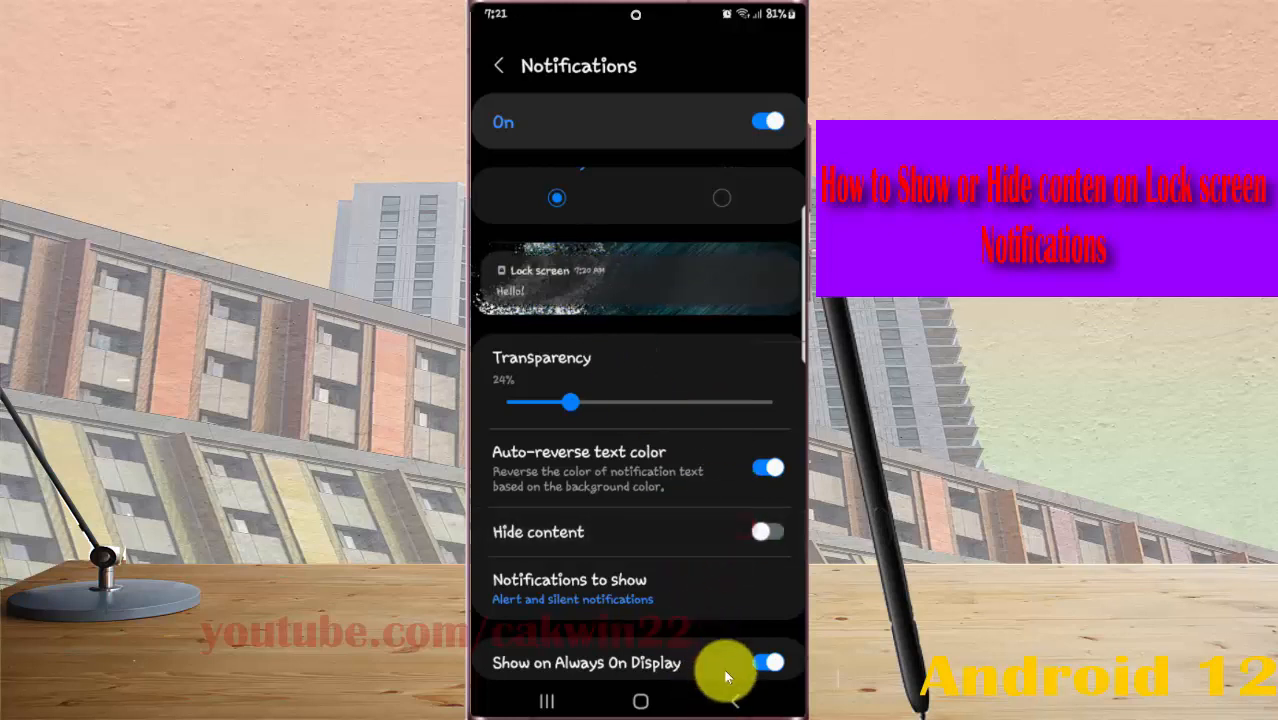